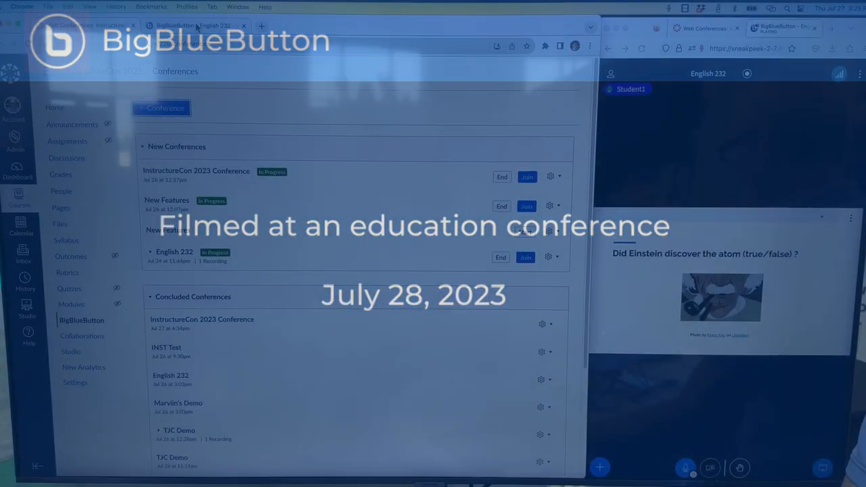
# Step: Underline the question and draw green arrows on the Einstein true/false slide 8
pyautogui.click(526, 257)
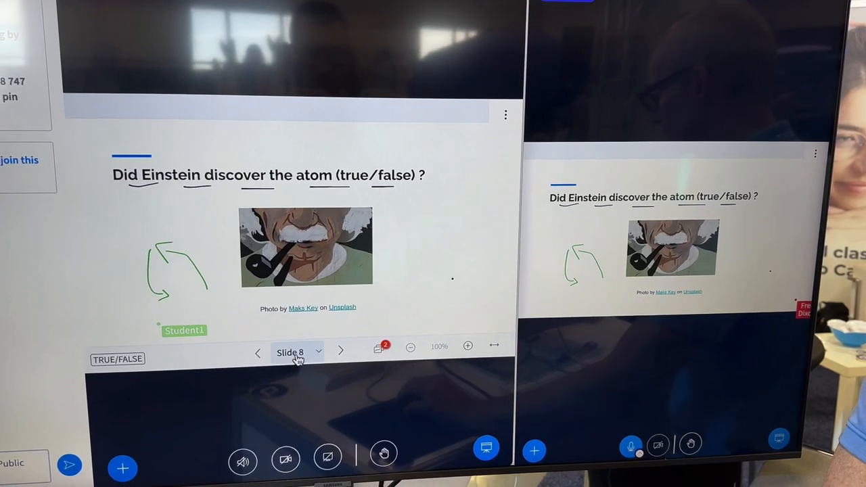
pyautogui.click(296, 352)
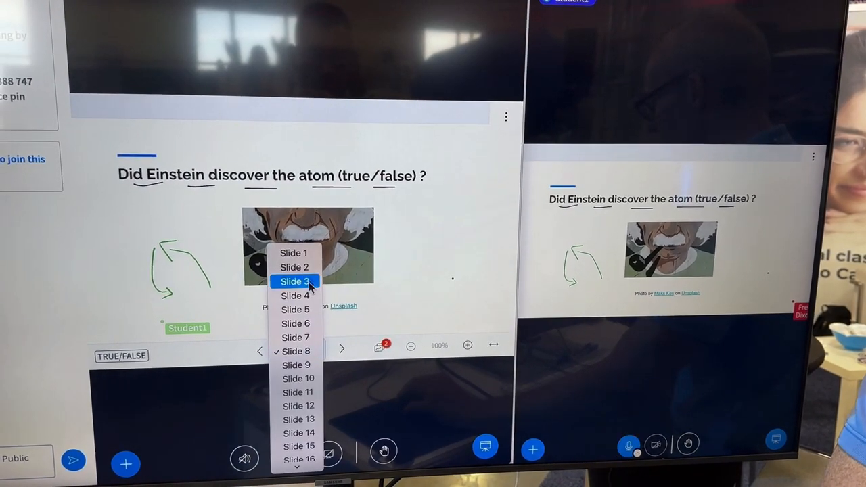
pyautogui.click(294, 281)
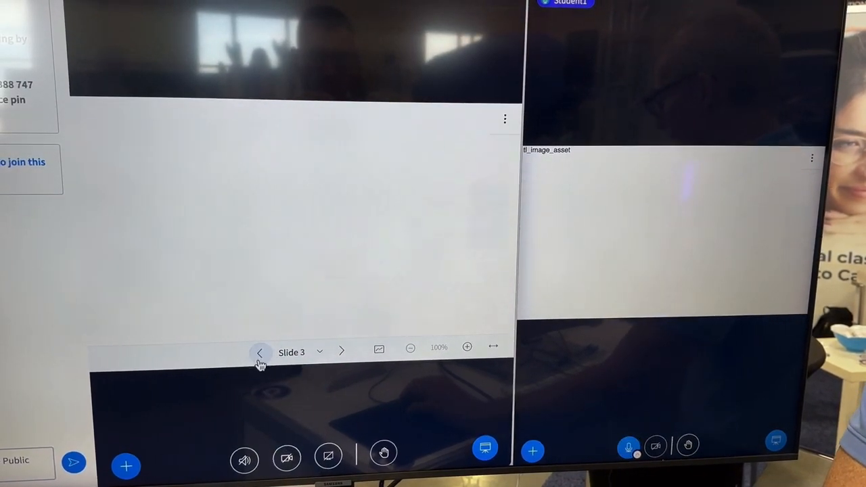
pyautogui.click(260, 353)
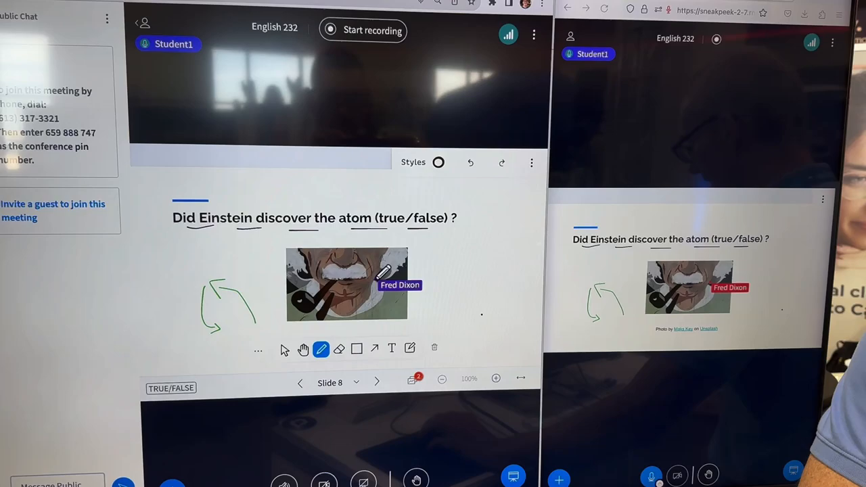
# Step: Clear all underlines and arrows from the Einstein slide with the trash icon
pyautogui.click(339, 347)
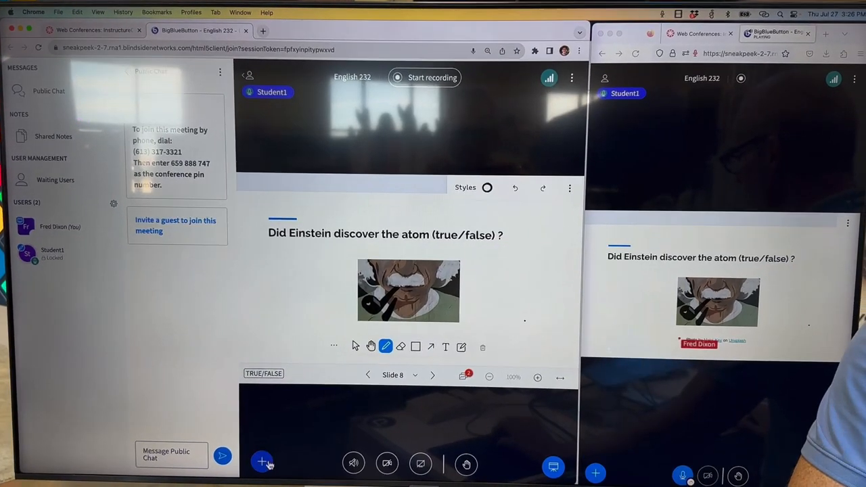
# Step: Draft a poll asking 'Did Einstein discover the atom?' with True/False answers
pyautogui.click(263, 461)
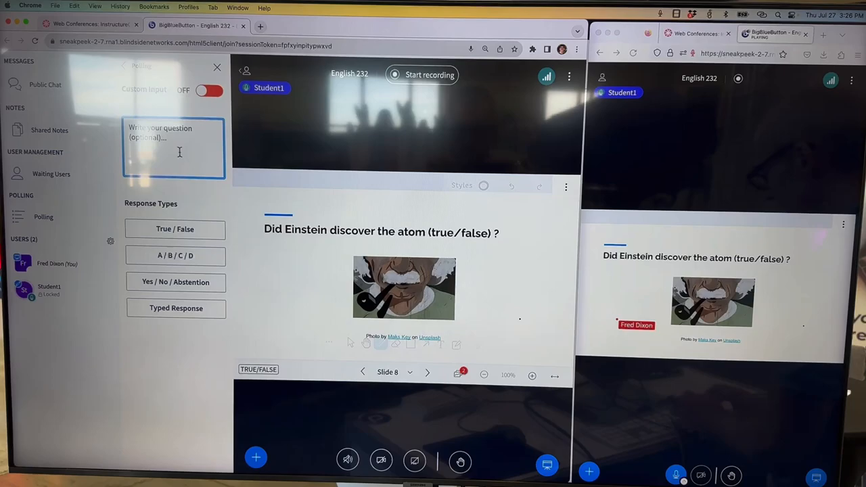
pyautogui.write('did')
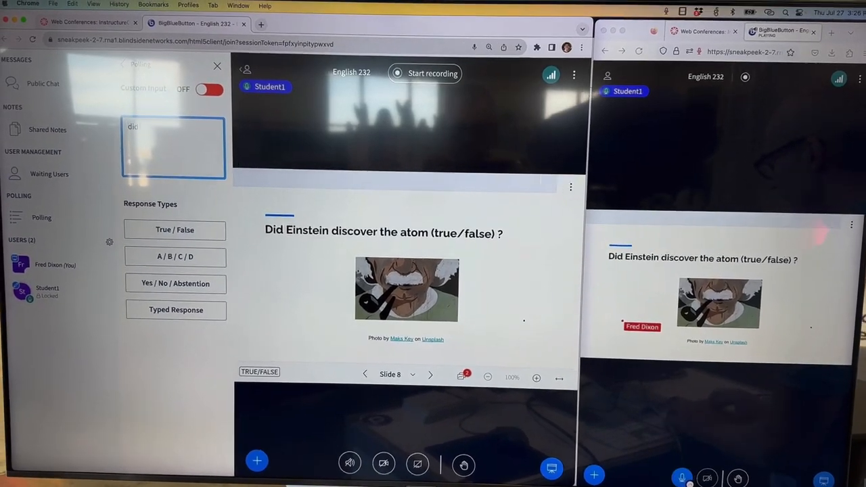
pyautogui.write('einst')
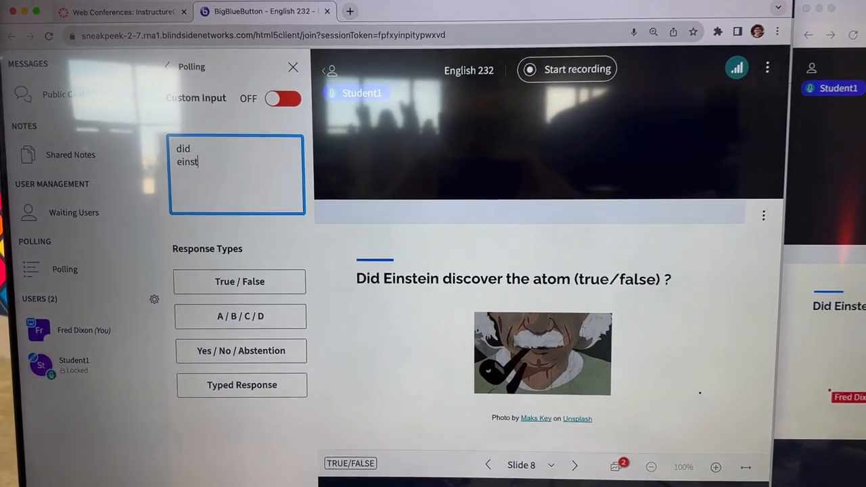
pyautogui.write('einstein discov')
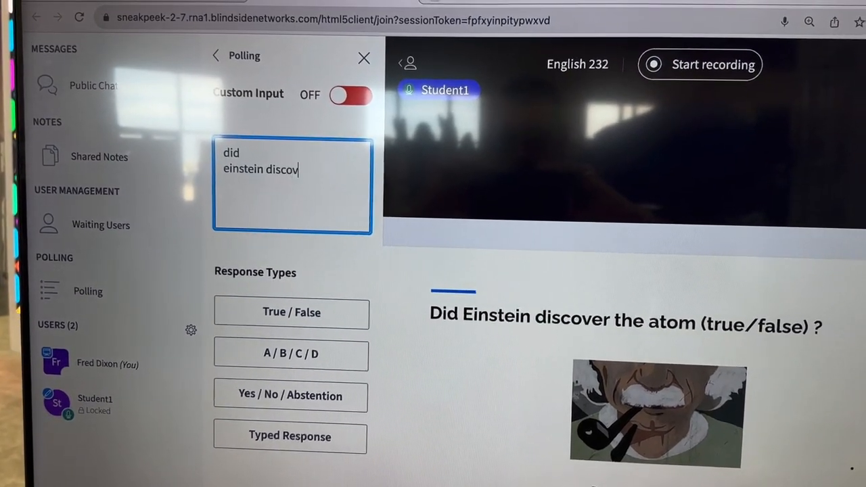
pyautogui.write('er ..')
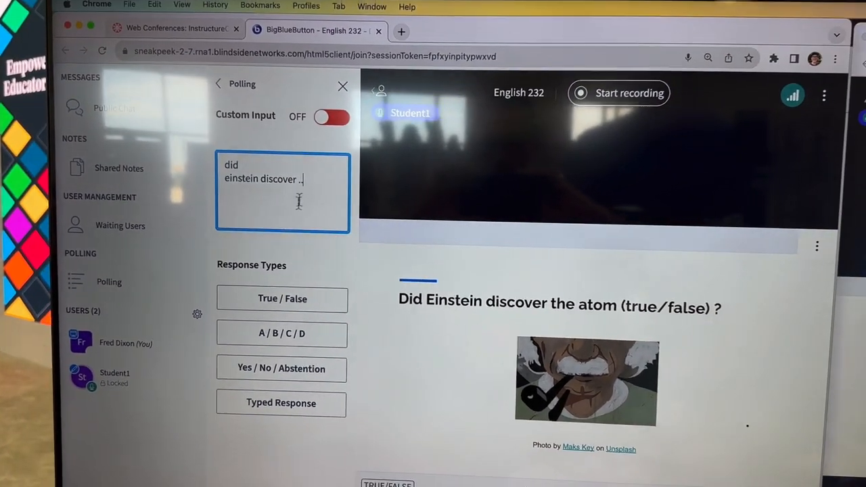
pyautogui.click(281, 299)
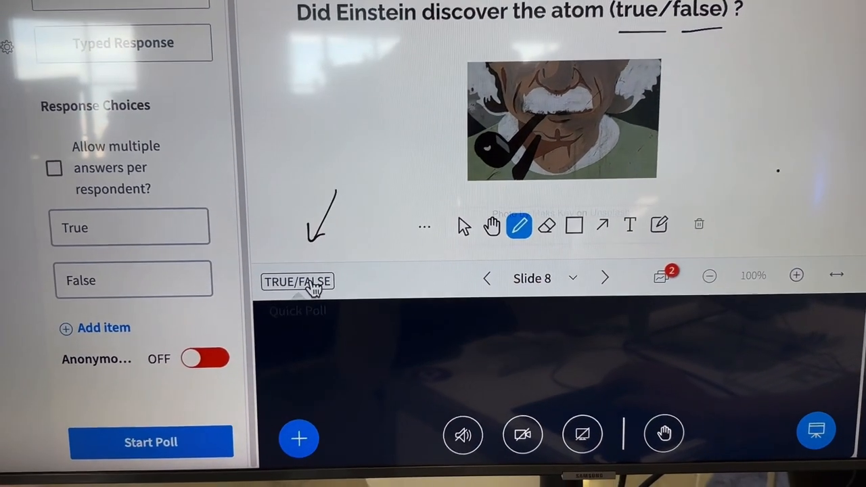
# Step: Run the TRUE/FALSE quick poll, collect the student's False answer, and go to slide 9
pyautogui.click(151, 442)
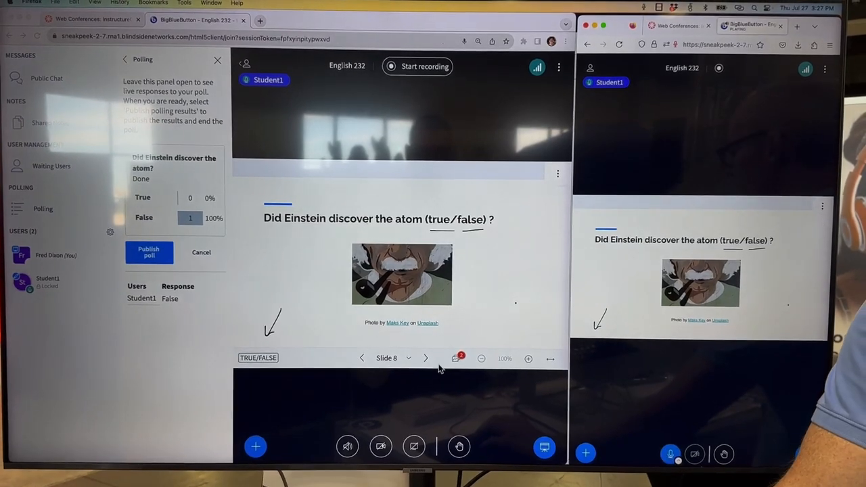
pyautogui.click(426, 365)
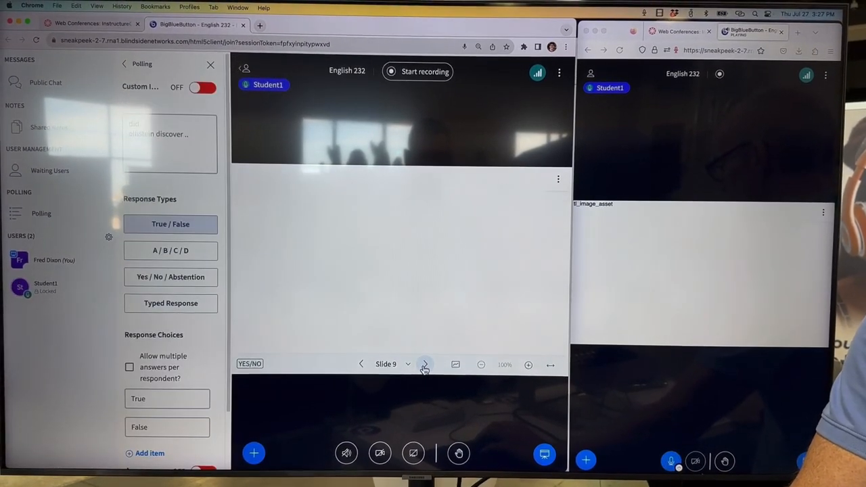
# Step: Advance to the Saturn rings slide and launch the A/B/C/D/E quick poll
pyautogui.click(424, 365)
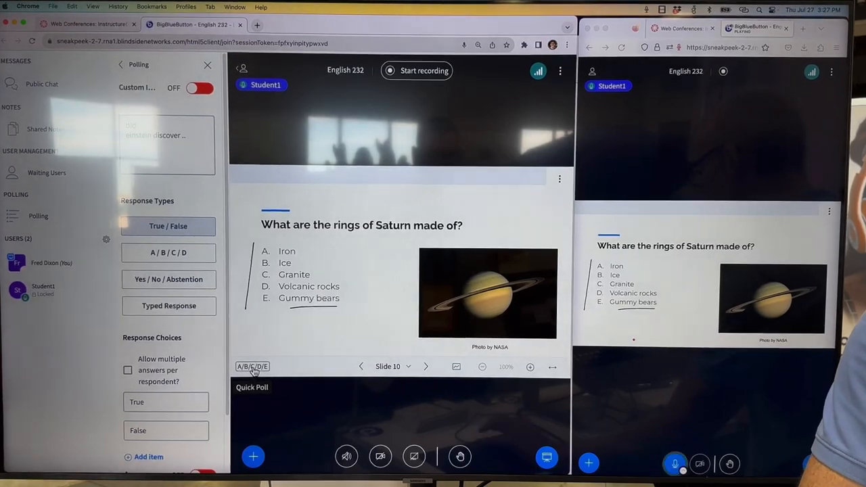
pyautogui.click(252, 366)
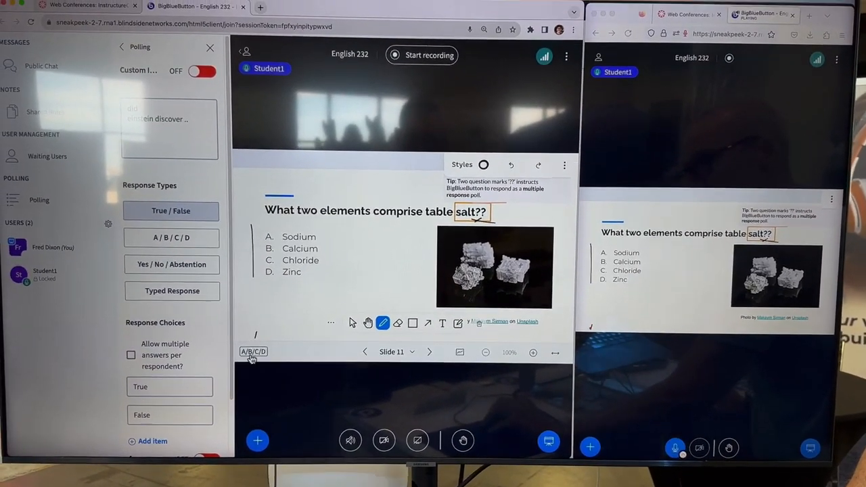
# Step: Launch the A/B/C/D table salt poll and submit Sodium and Chloride as the student
pyautogui.click(254, 352)
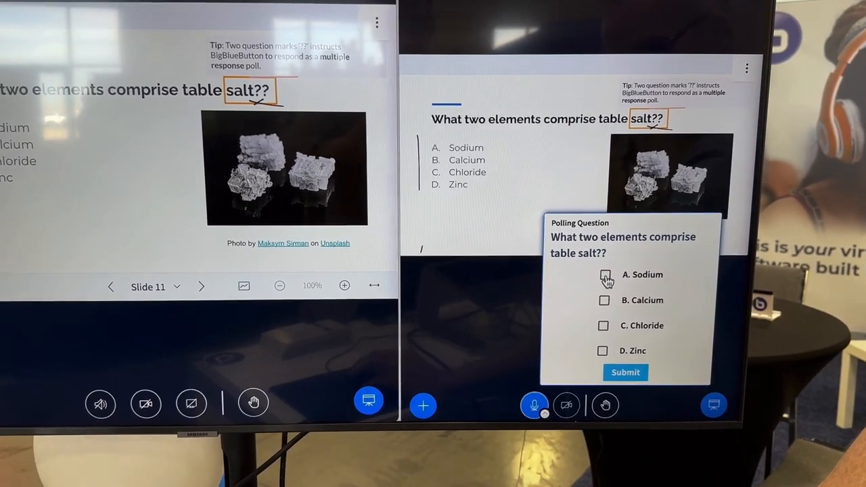
pyautogui.click(603, 326)
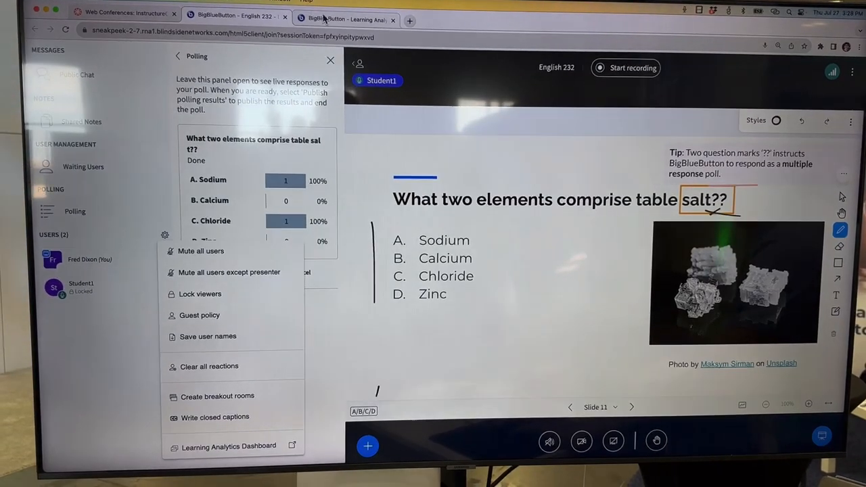
# Step: Open the Learning Analytics Dashboard from the users settings gear
pyautogui.click(228, 446)
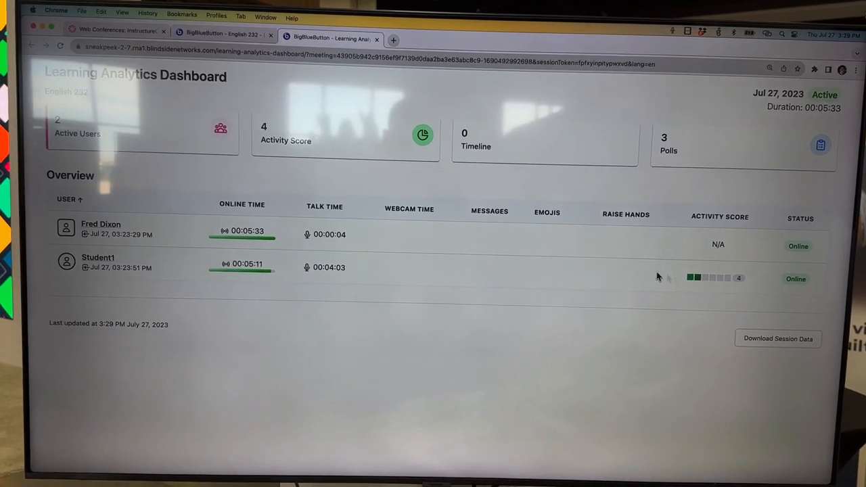
# Step: Return to the meeting tab and select Slide 7 from the slide dropdown
pyautogui.click(720, 217)
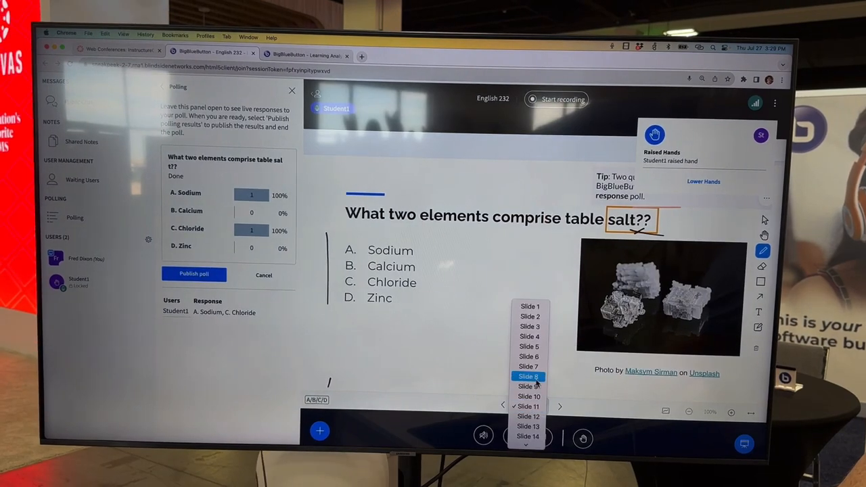
pyautogui.click(528, 366)
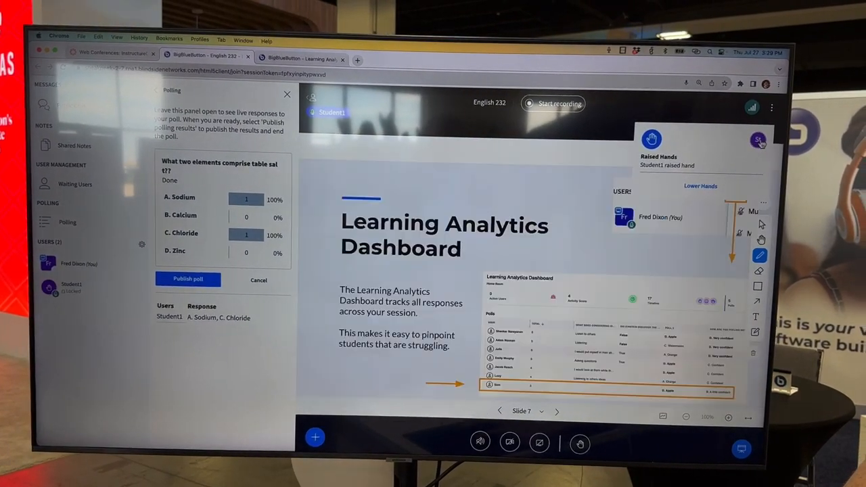